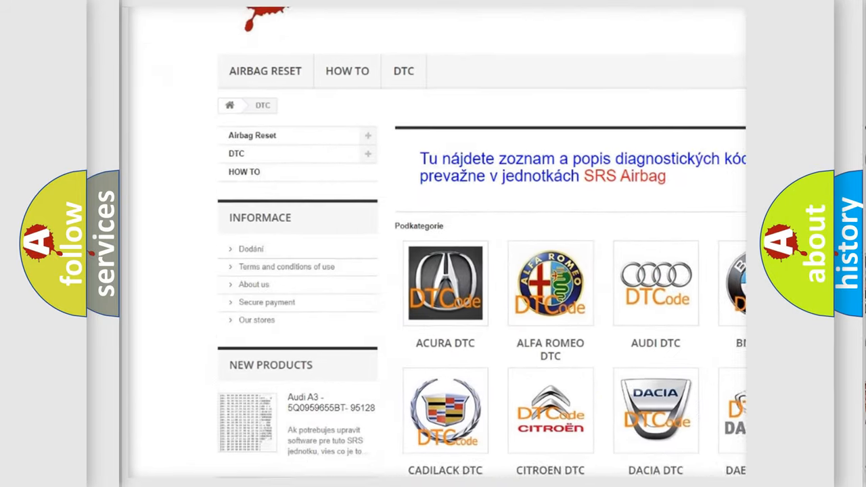
pyautogui.scroll(-3)
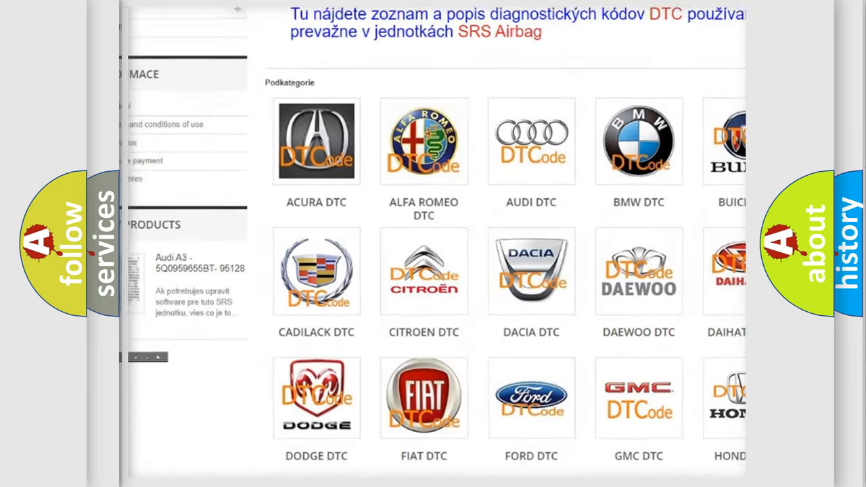
pyautogui.scroll(-3)
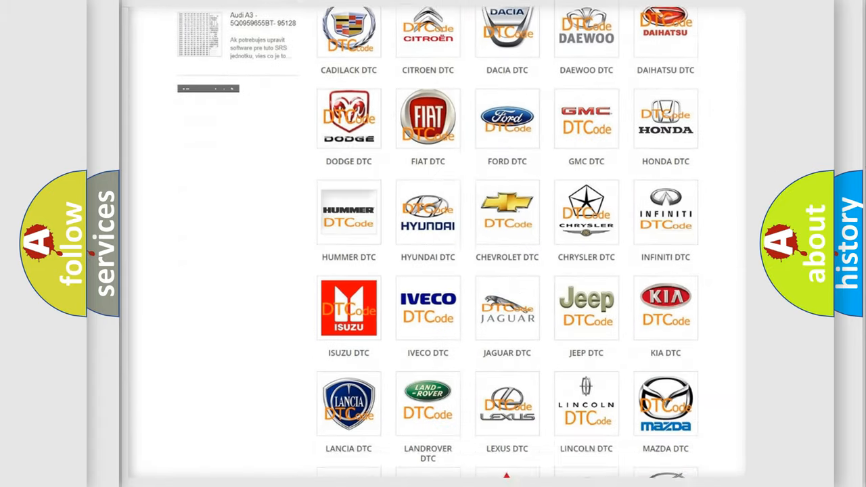
pyautogui.scroll(-3)
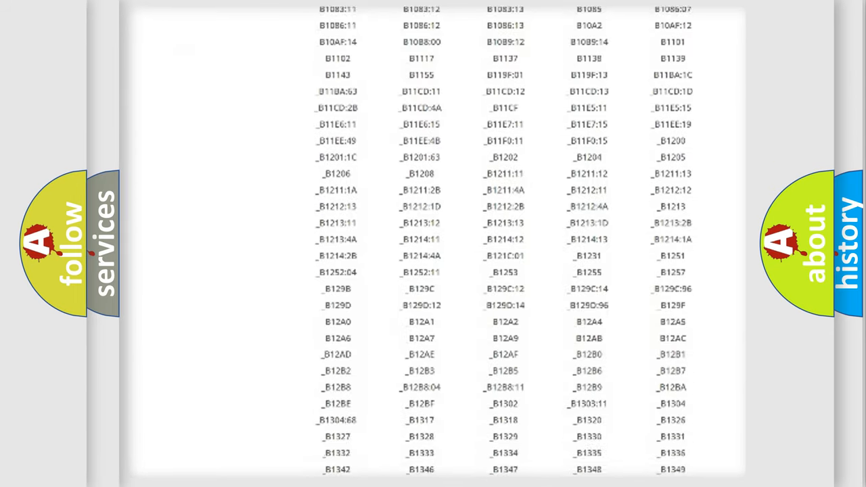
pyautogui.scroll(-3)
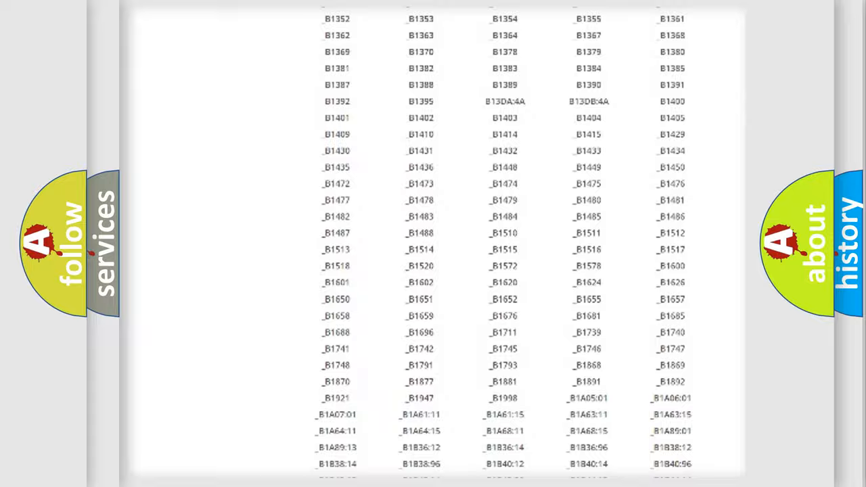